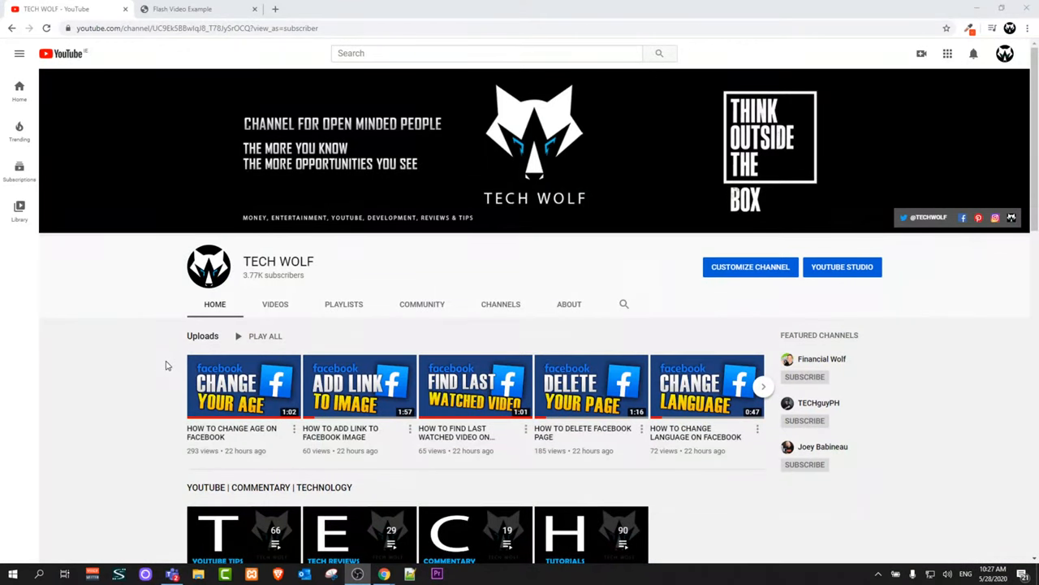
Switch to the Flash Video Example page that asks to enable Adobe Flash Player.
{"action": "scroll", "scroll_direction": "down", "scroll_amount": 3}
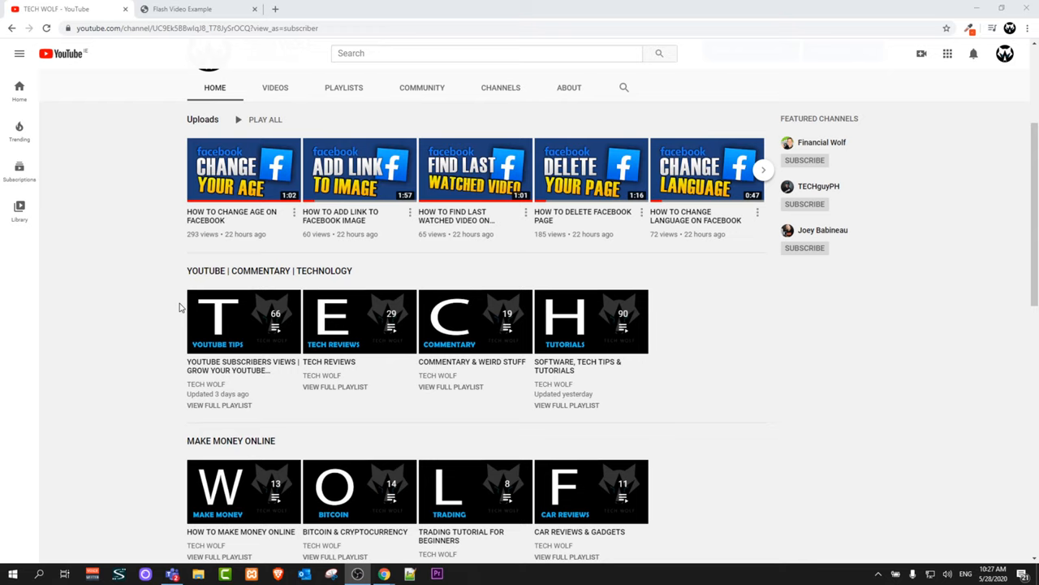
{"action": "scroll", "scroll_direction": "up", "scroll_amount": 3}
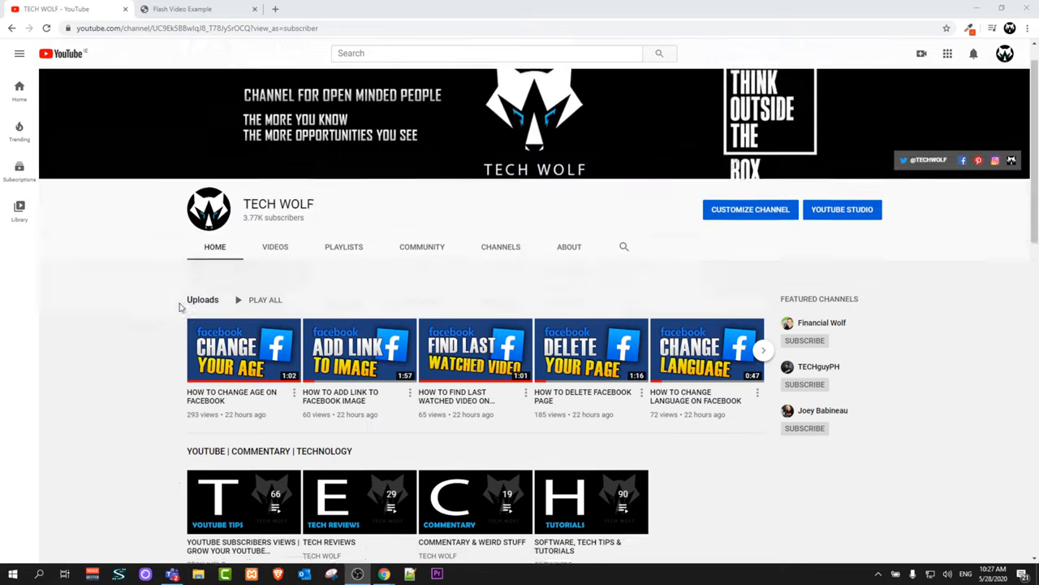
{"action": "left_click", "coordinate": [182, 10]}
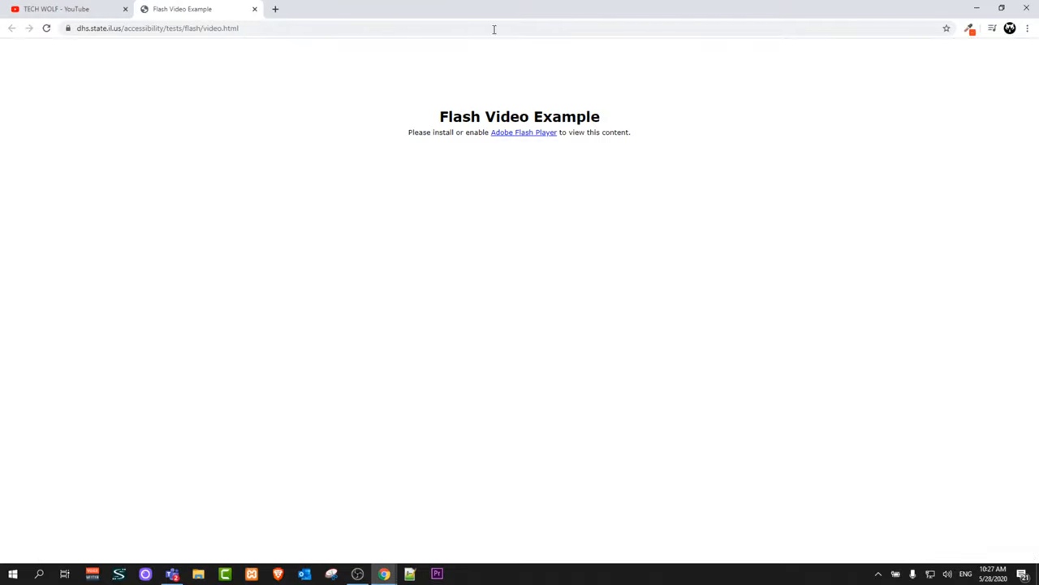
{"action": "mouse_move", "coordinate": [455, 132]}
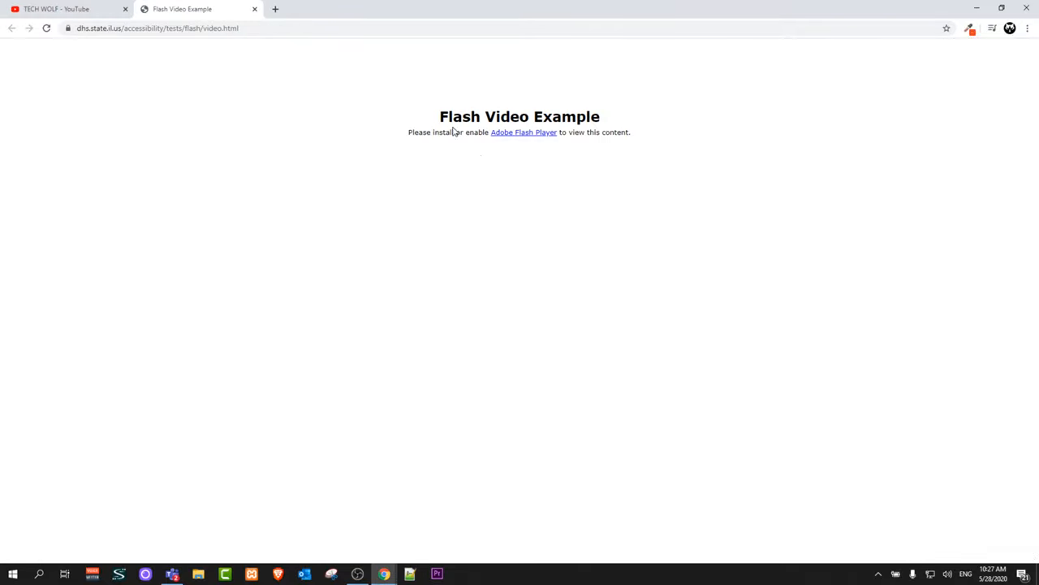
{"action": "mouse_move", "coordinate": [575, 160]}
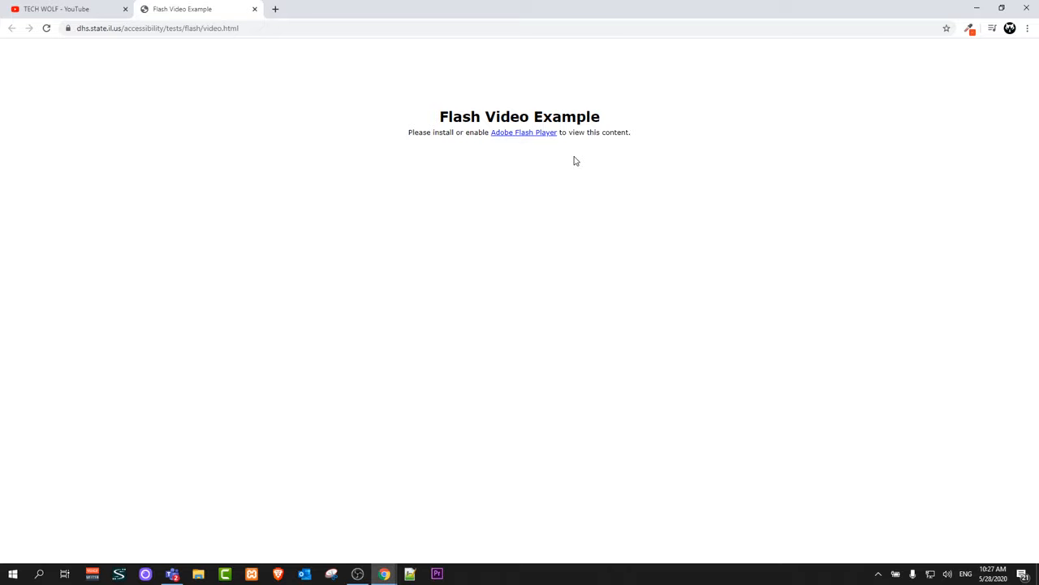
{"action": "mouse_move", "coordinate": [585, 109]}
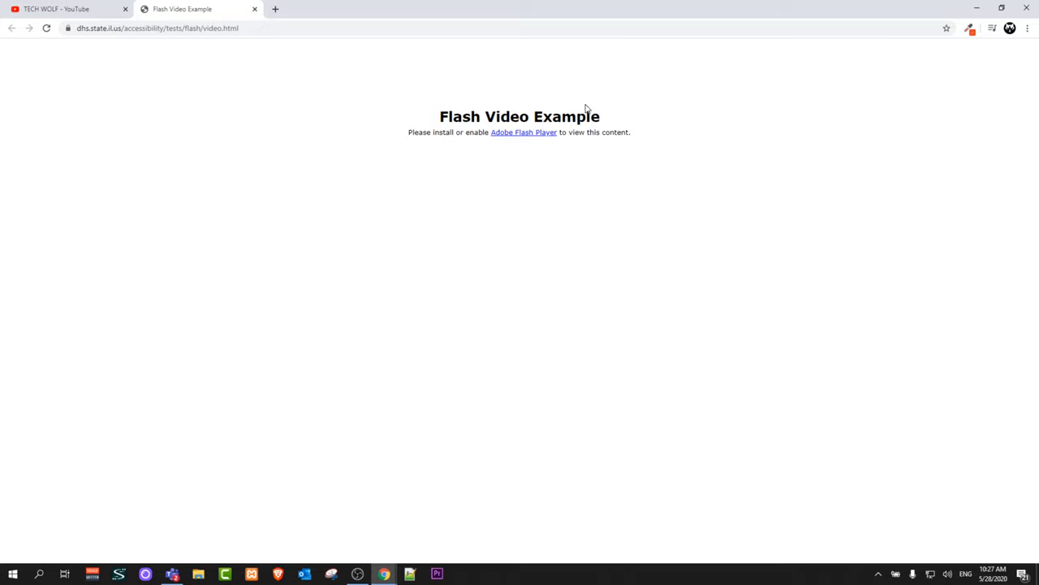
{"action": "mouse_move", "coordinate": [432, 145]}
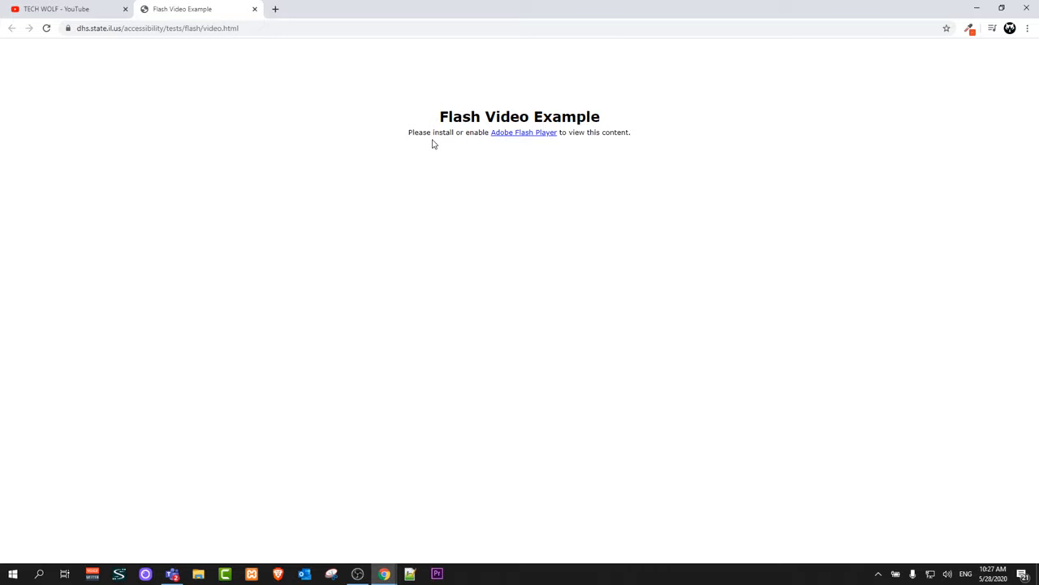
{"action": "mouse_move", "coordinate": [467, 144]}
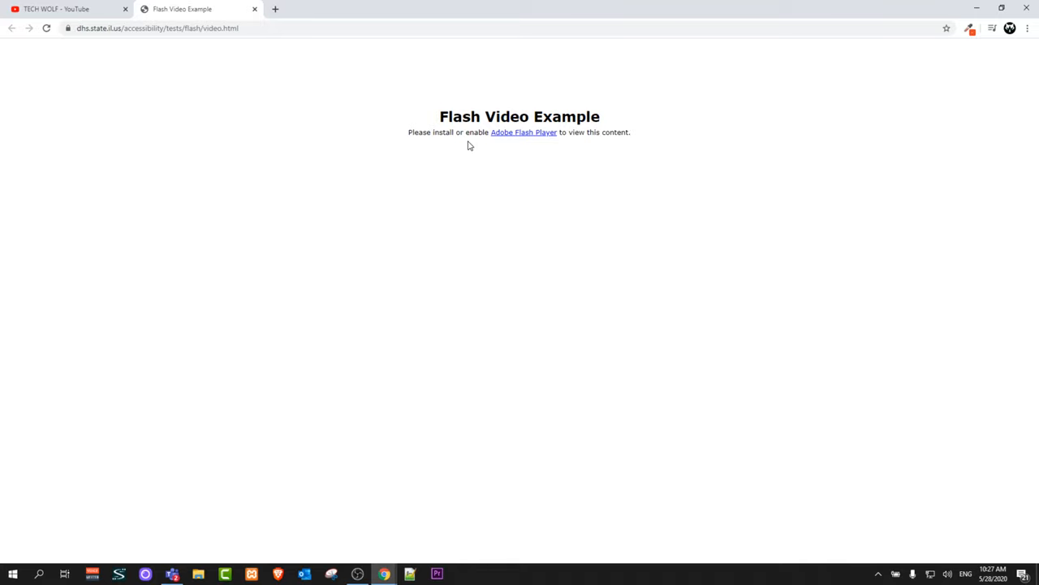
{"action": "mouse_move", "coordinate": [1023, 48]}
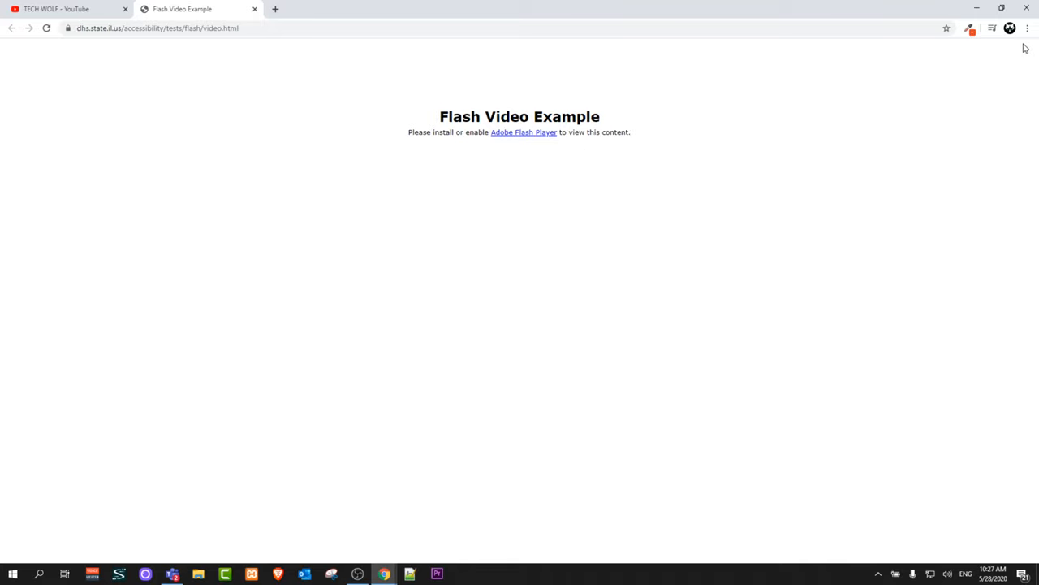
{"action": "mouse_move", "coordinate": [1023, 59]}
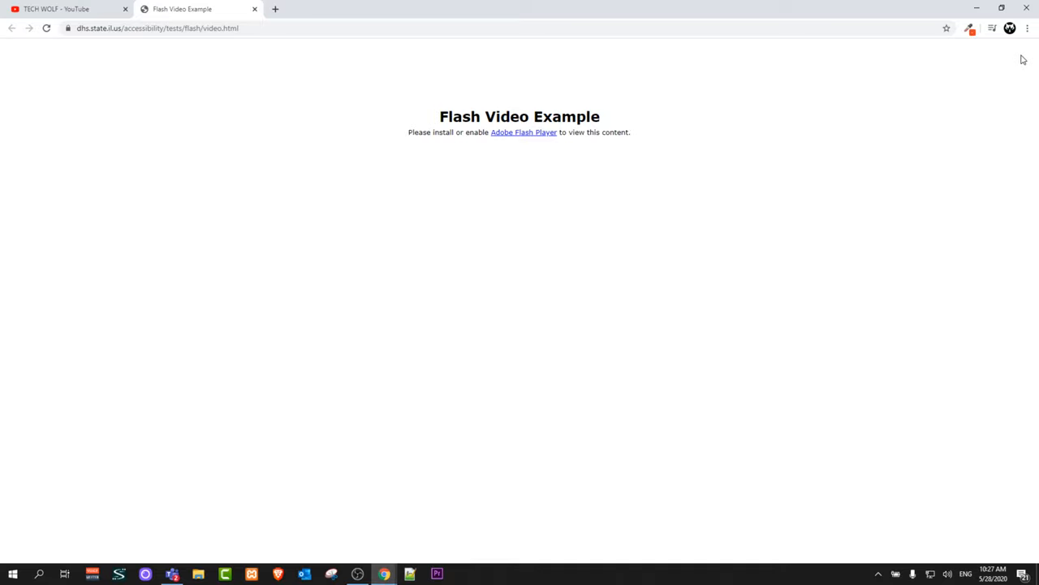
Open Chrome Settings from the three-dot menu in a new tab.
{"action": "left_click", "coordinate": [1026, 28]}
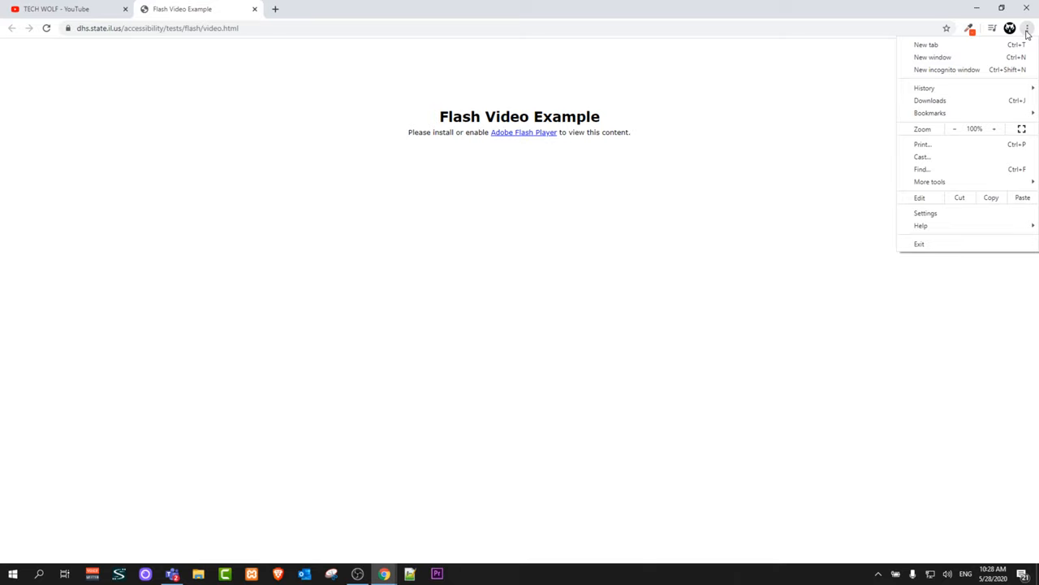
{"action": "mouse_move", "coordinate": [954, 128]}
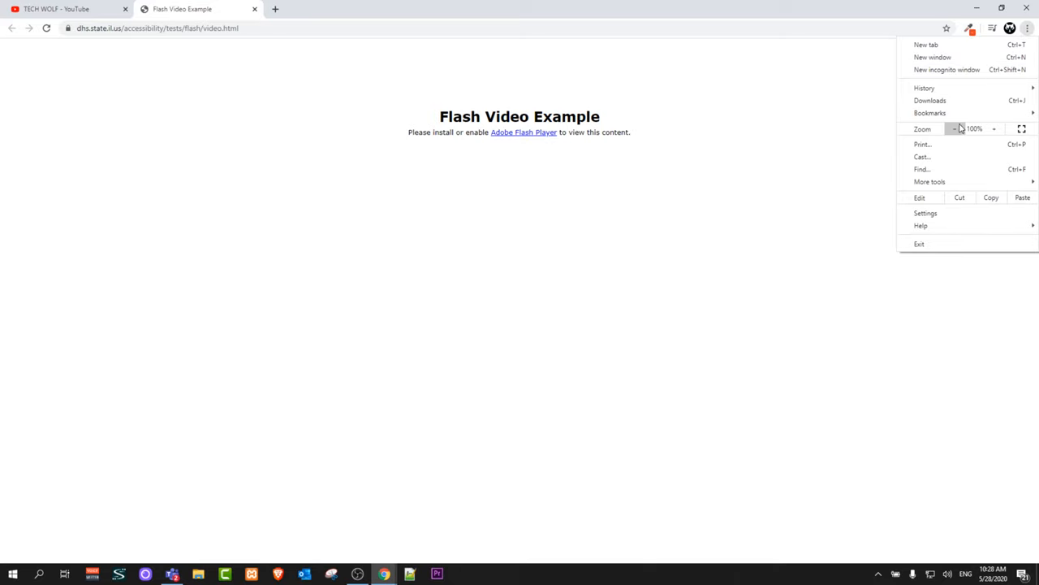
{"action": "mouse_move", "coordinate": [1028, 33]}
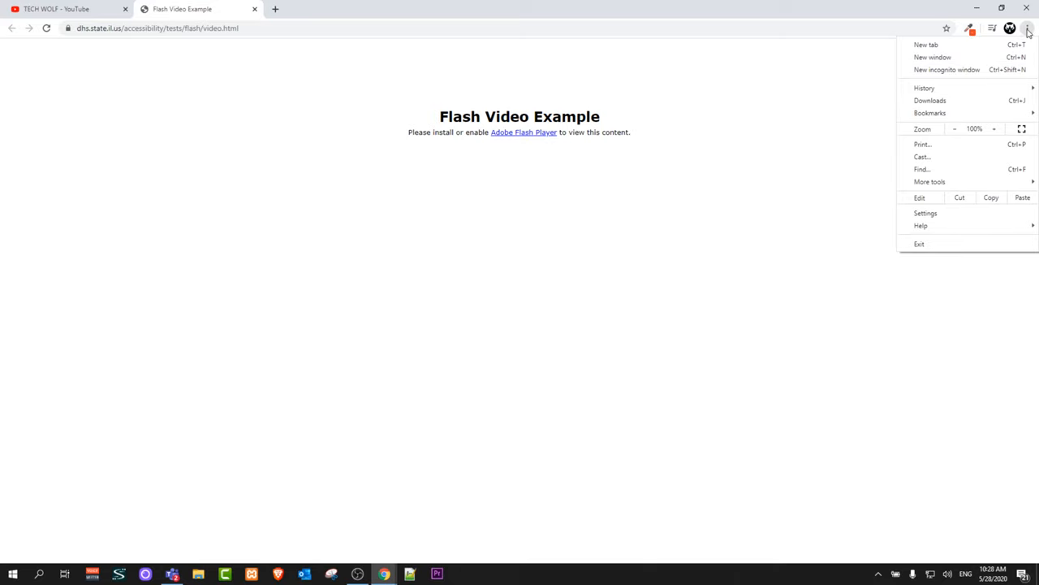
{"action": "mouse_move", "coordinate": [926, 213]}
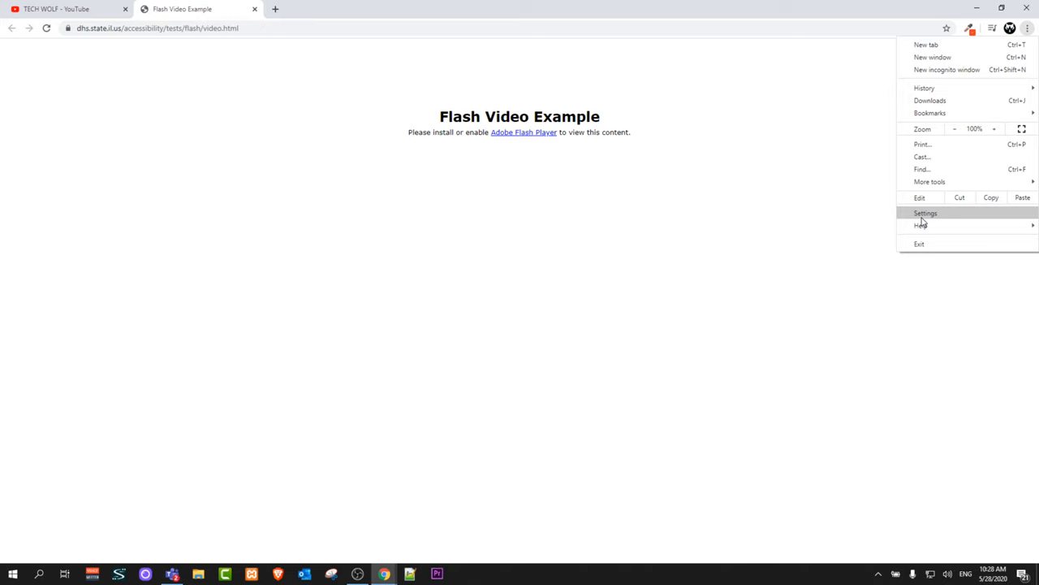
{"action": "left_click", "coordinate": [926, 212]}
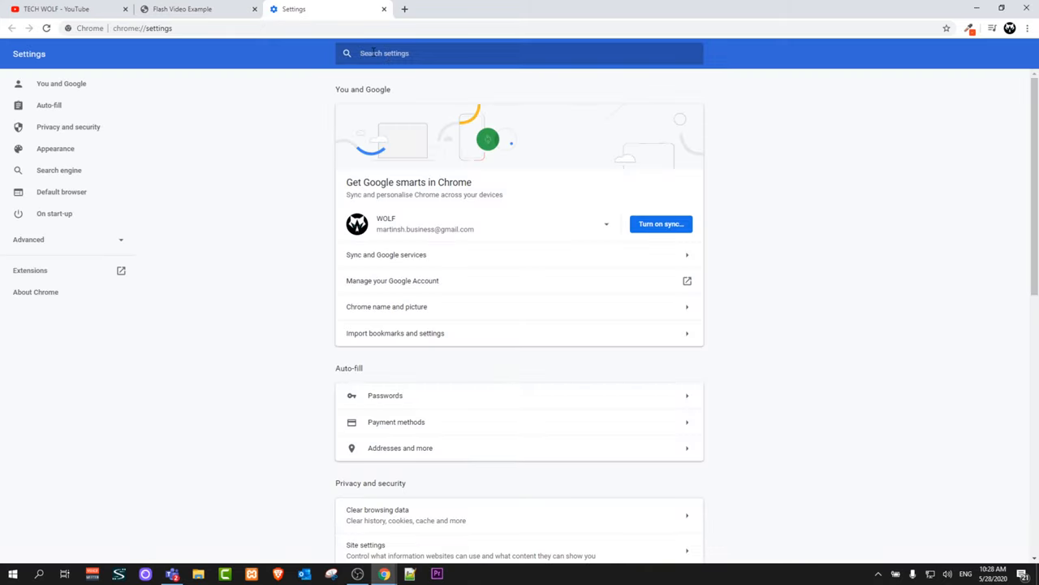
Search settings for 'flash', open Site settings and scroll to the Flash entry under Permissions.
{"action": "type", "text": "flash"}
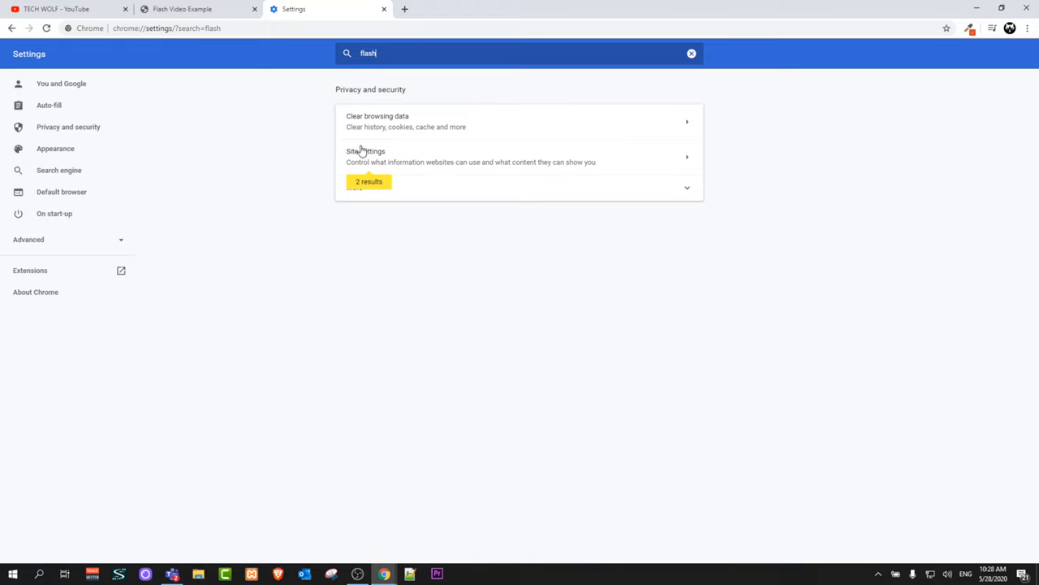
{"action": "mouse_move", "coordinate": [367, 122]}
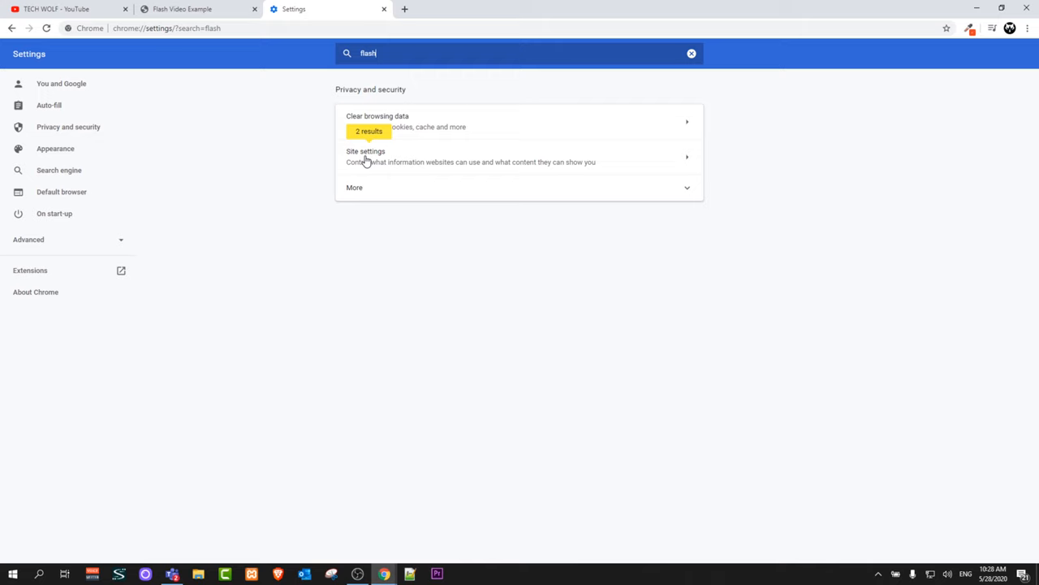
{"action": "left_click", "coordinate": [365, 156]}
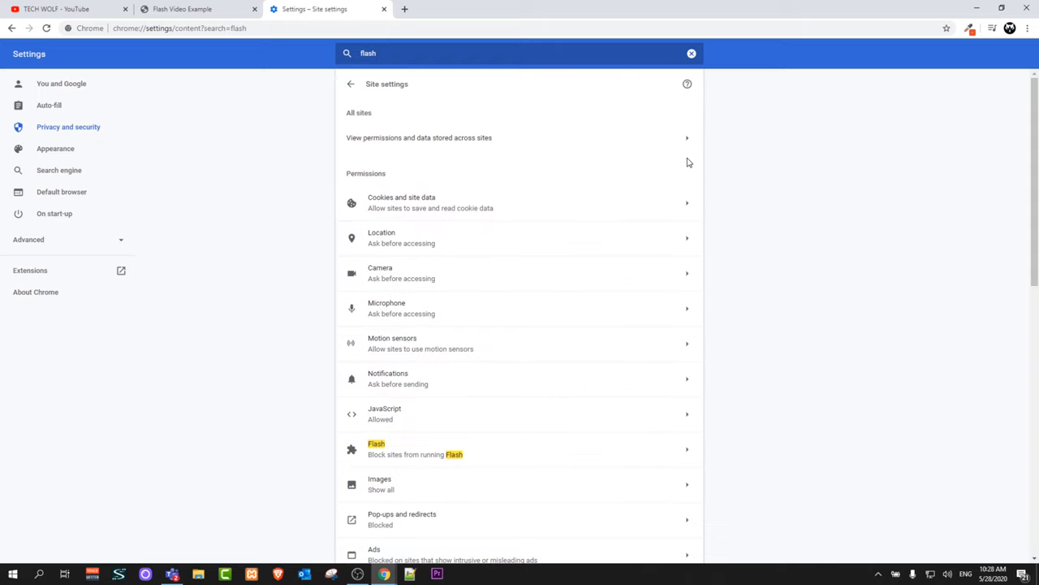
{"action": "scroll", "scroll_direction": "down", "scroll_amount": 3}
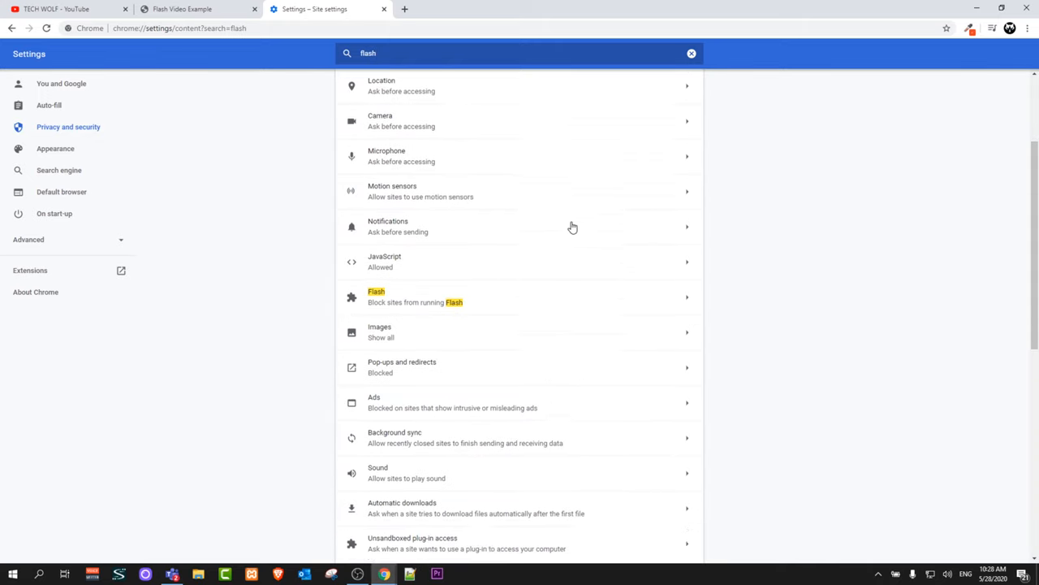
{"action": "scroll", "scroll_direction": "down", "scroll_amount": 3}
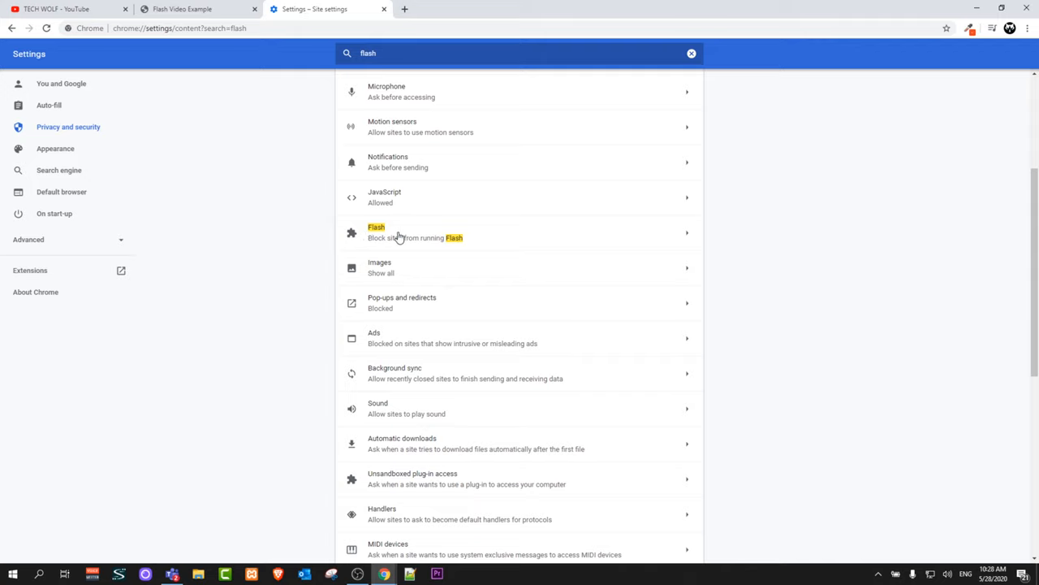
{"action": "mouse_move", "coordinate": [429, 245]}
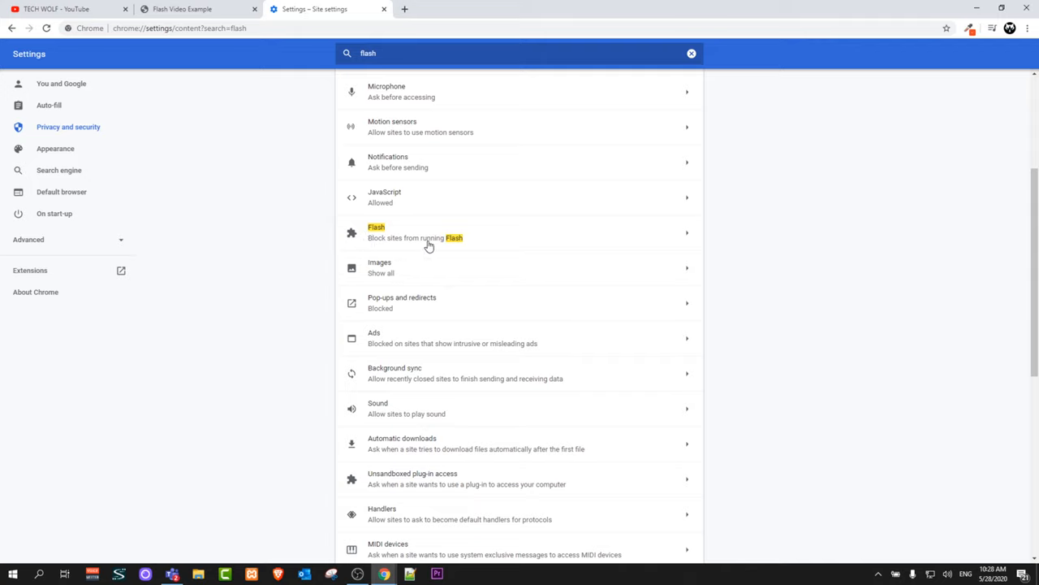
{"action": "mouse_move", "coordinate": [689, 237]}
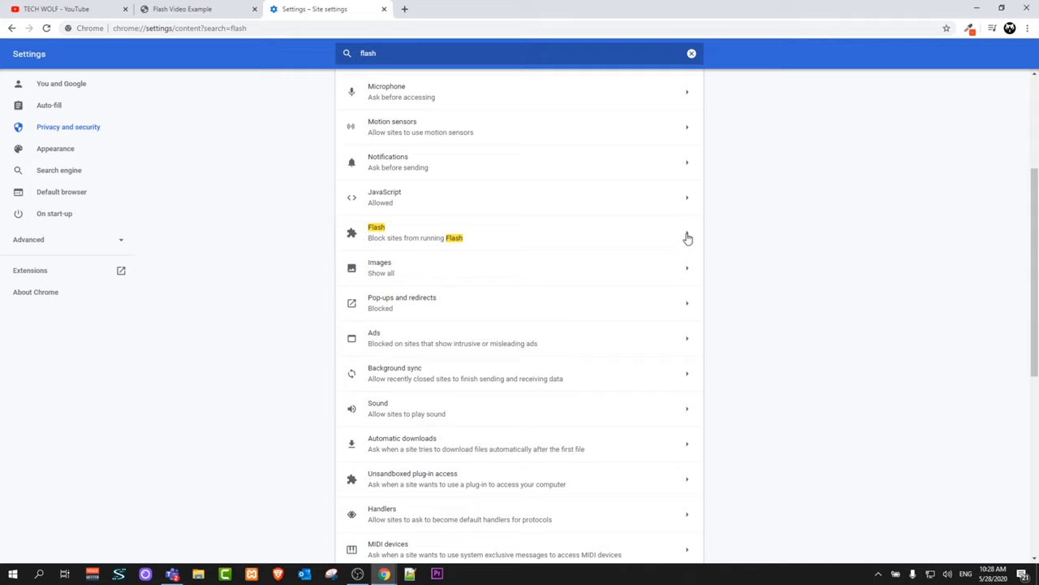
Open the dedicated Flash settings page showing 'Block sites from running Flash'.
{"action": "left_click", "coordinate": [519, 234]}
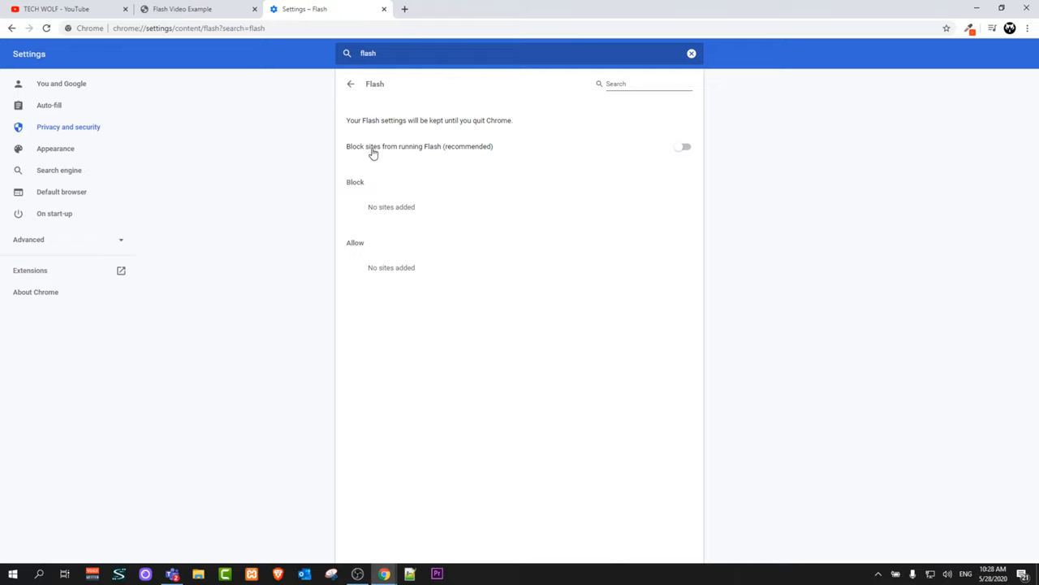
{"action": "mouse_move", "coordinate": [396, 133]}
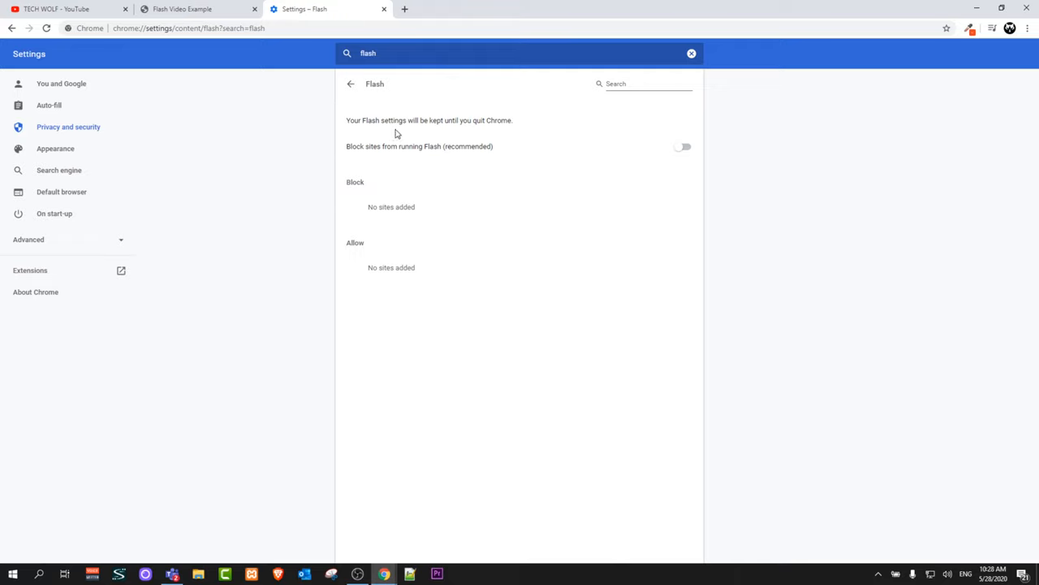
{"action": "mouse_move", "coordinate": [480, 130]}
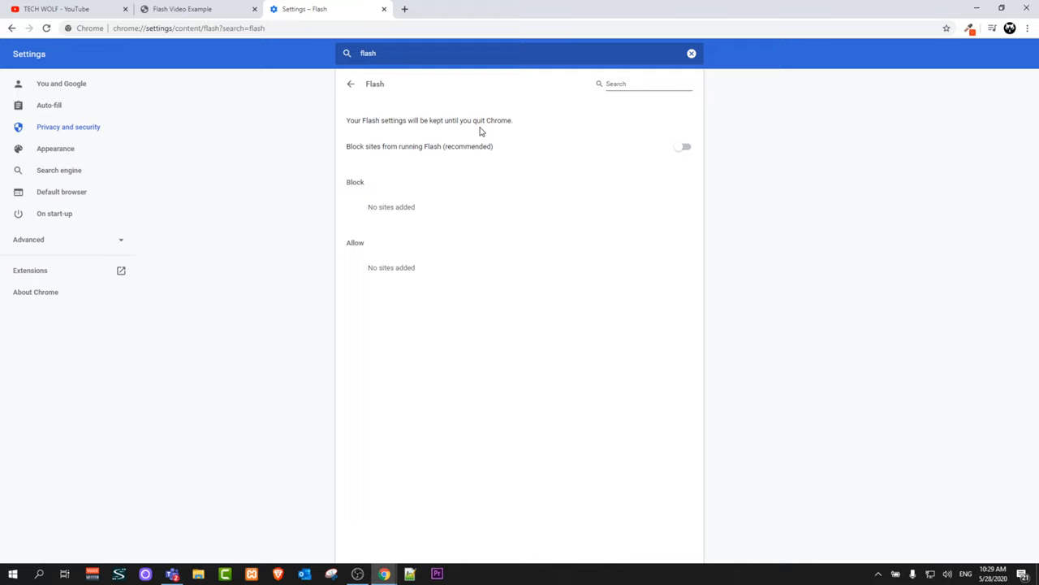
{"action": "mouse_move", "coordinate": [390, 161]}
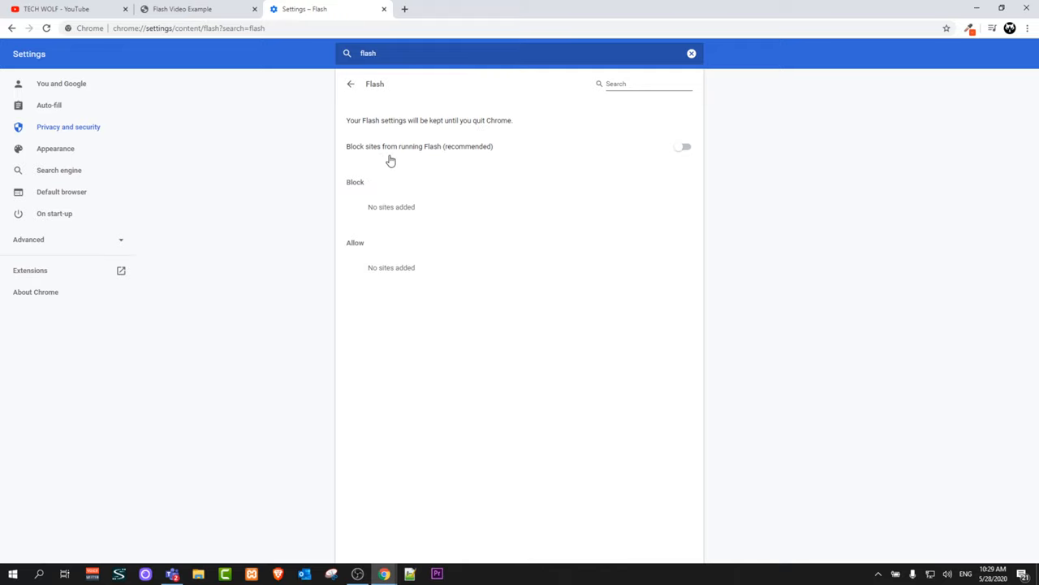
{"action": "mouse_move", "coordinate": [682, 161]}
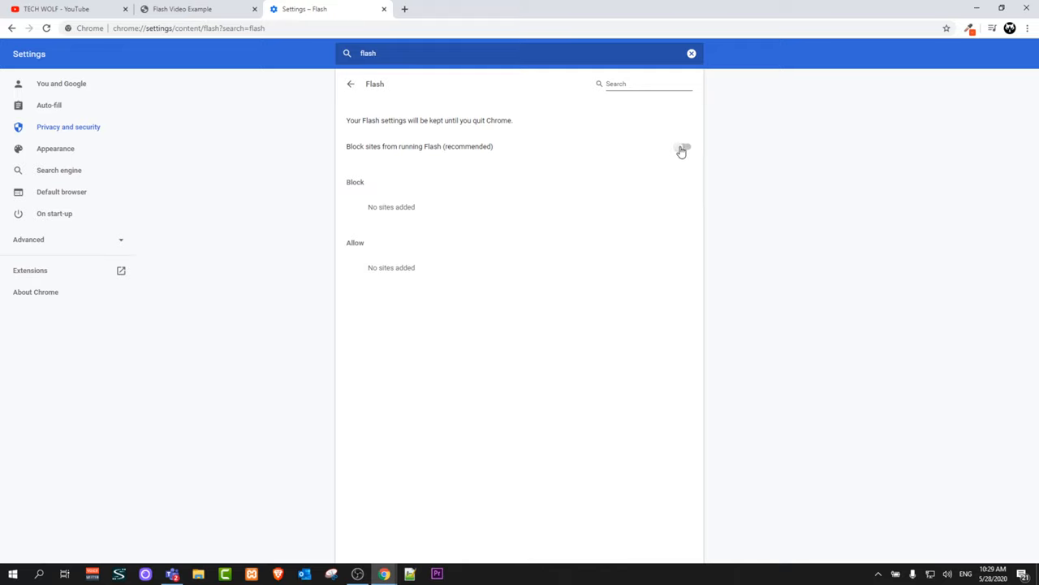
Switch the Flash setting from blocked to 'Ask first'.
{"action": "left_click", "coordinate": [682, 146]}
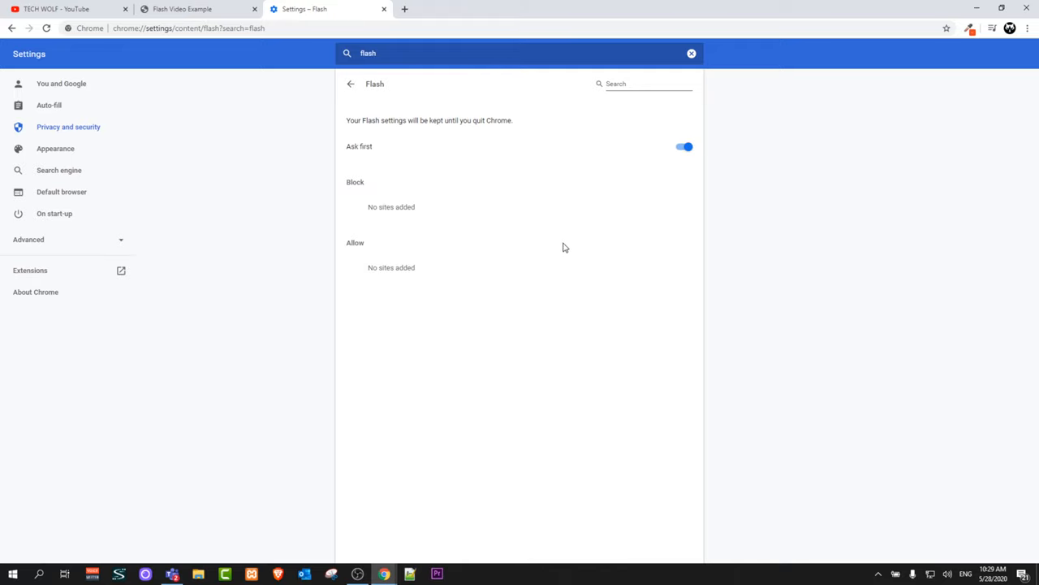
{"action": "mouse_move", "coordinate": [674, 218]}
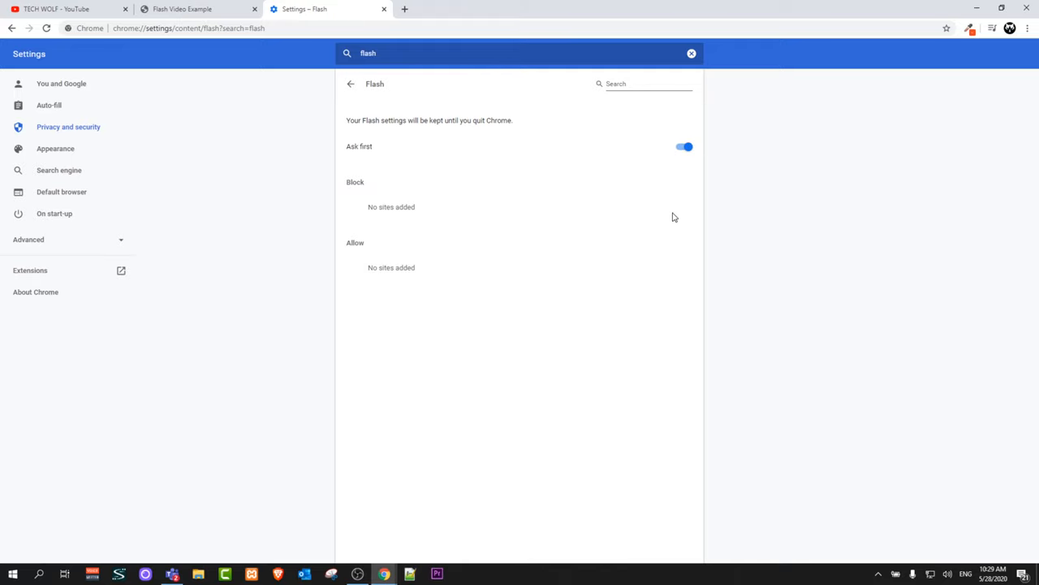
{"action": "mouse_move", "coordinate": [581, 267]}
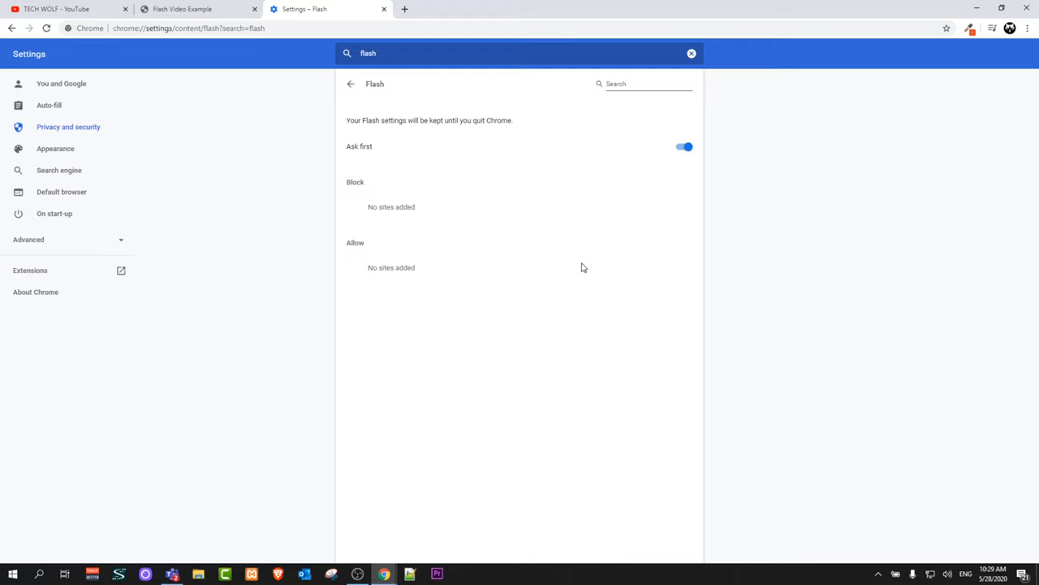
{"action": "mouse_move", "coordinate": [549, 266]}
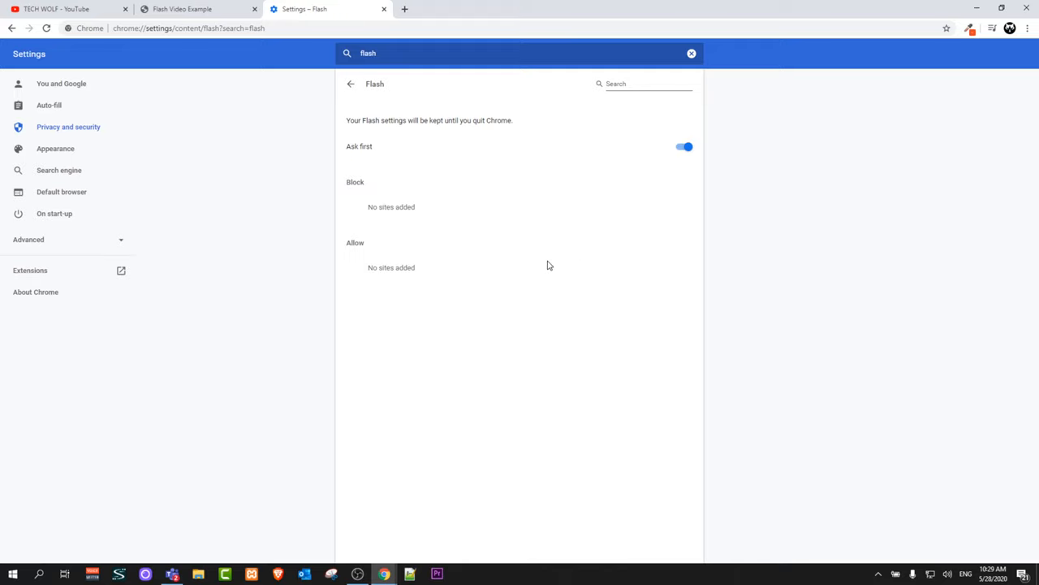
{"action": "mouse_move", "coordinate": [468, 279]}
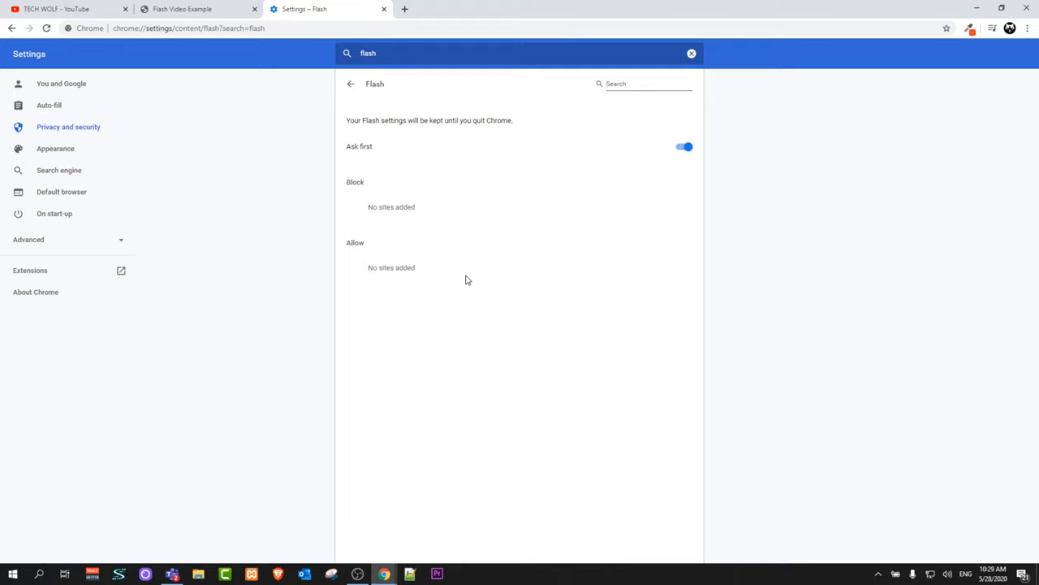
{"action": "mouse_move", "coordinate": [381, 309]}
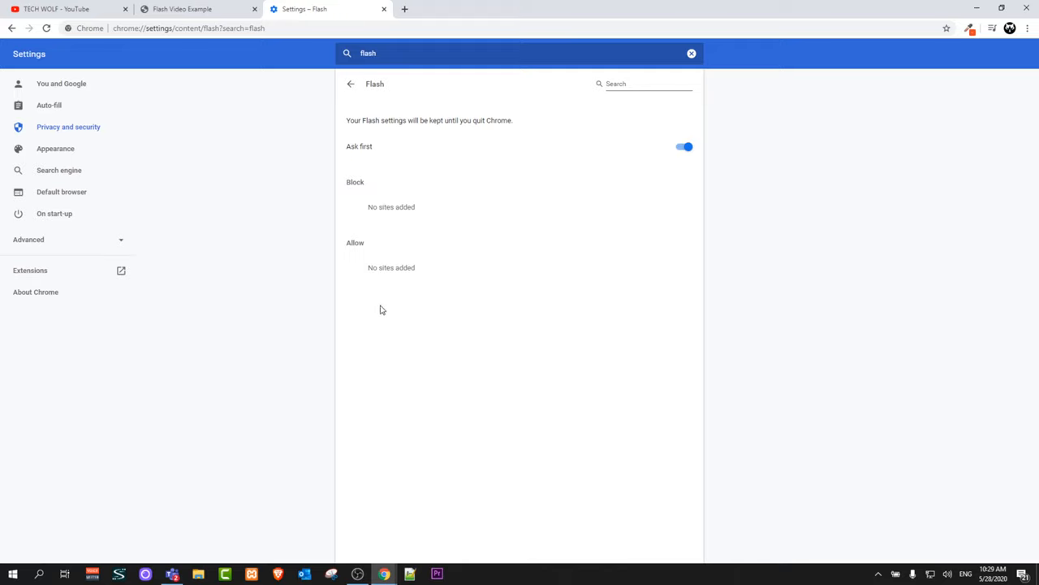
{"action": "mouse_move", "coordinate": [353, 312]}
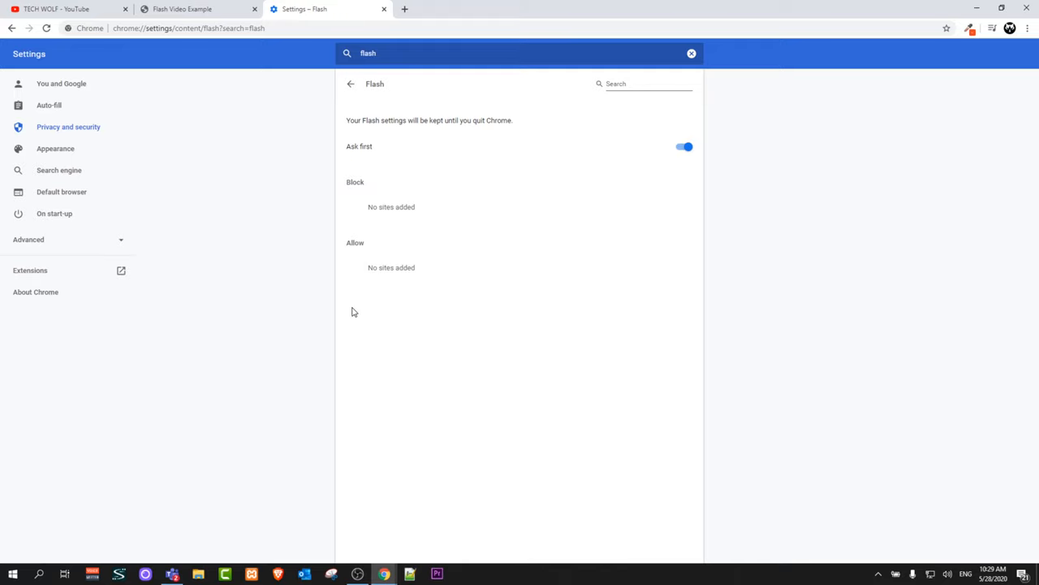